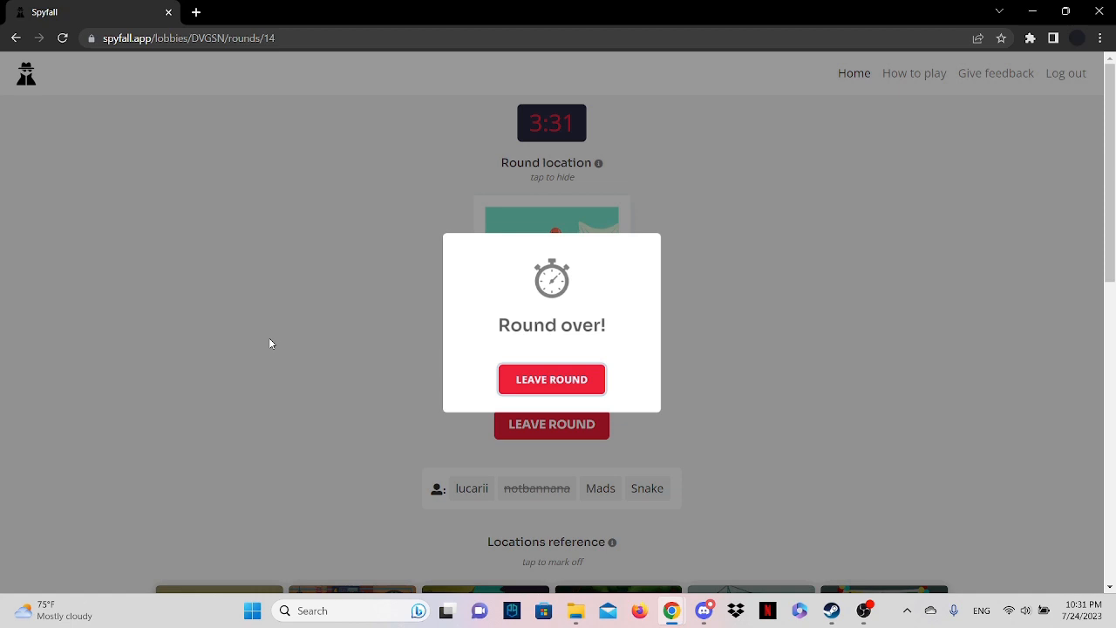
pyautogui.moveTo(549, 288)
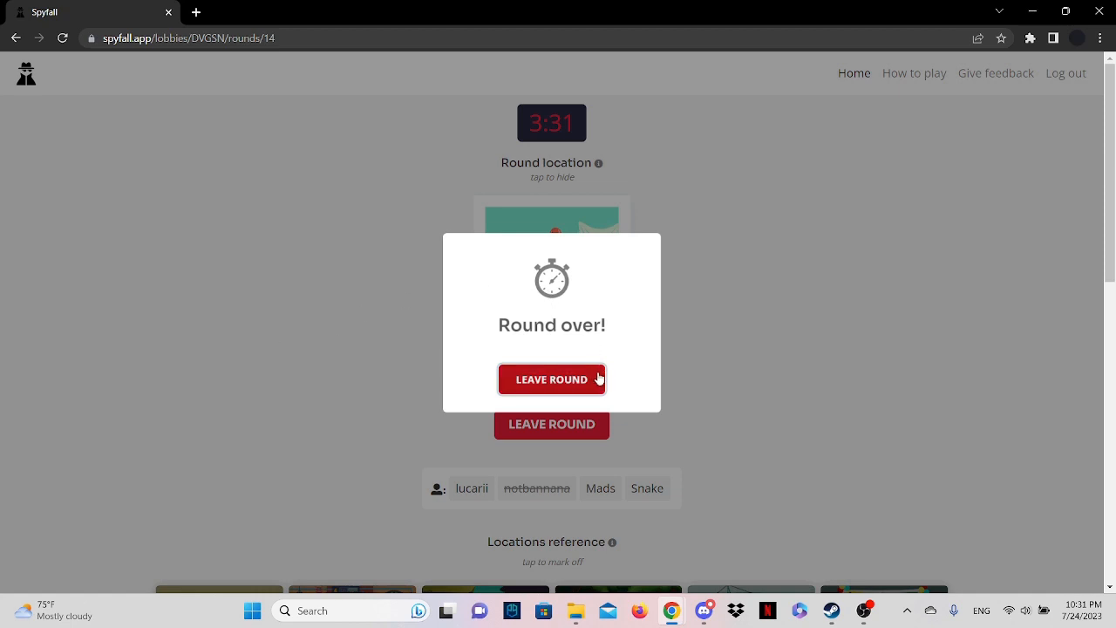
# - Leave the finished round and ready up in the lobby for the next round
pyautogui.click(551, 379)
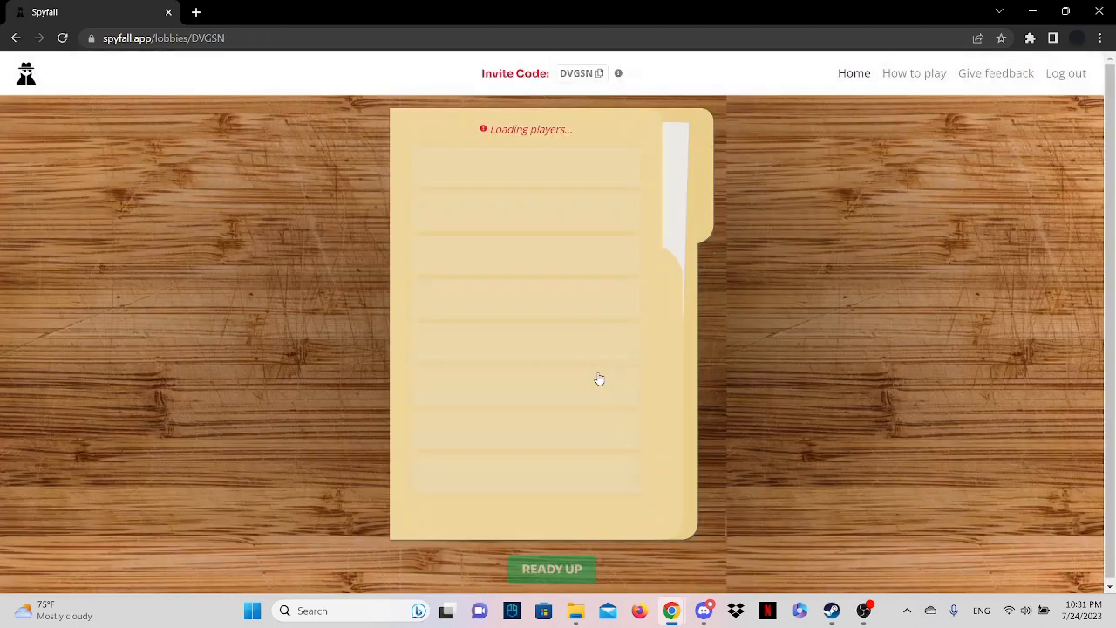
pyautogui.click(551, 568)
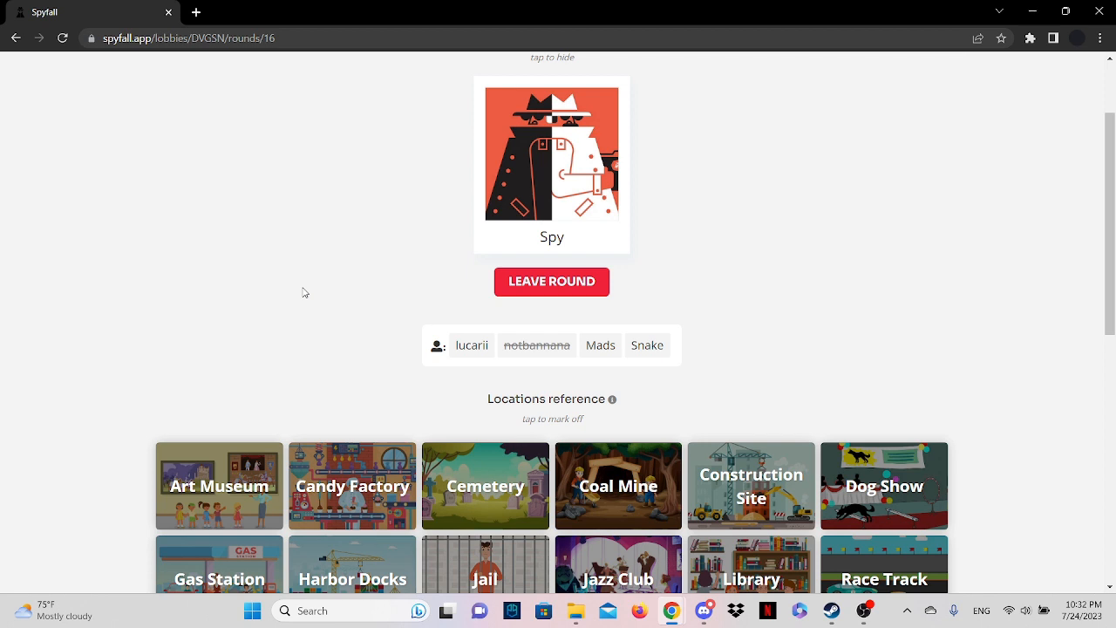
pyautogui.moveTo(287, 281)
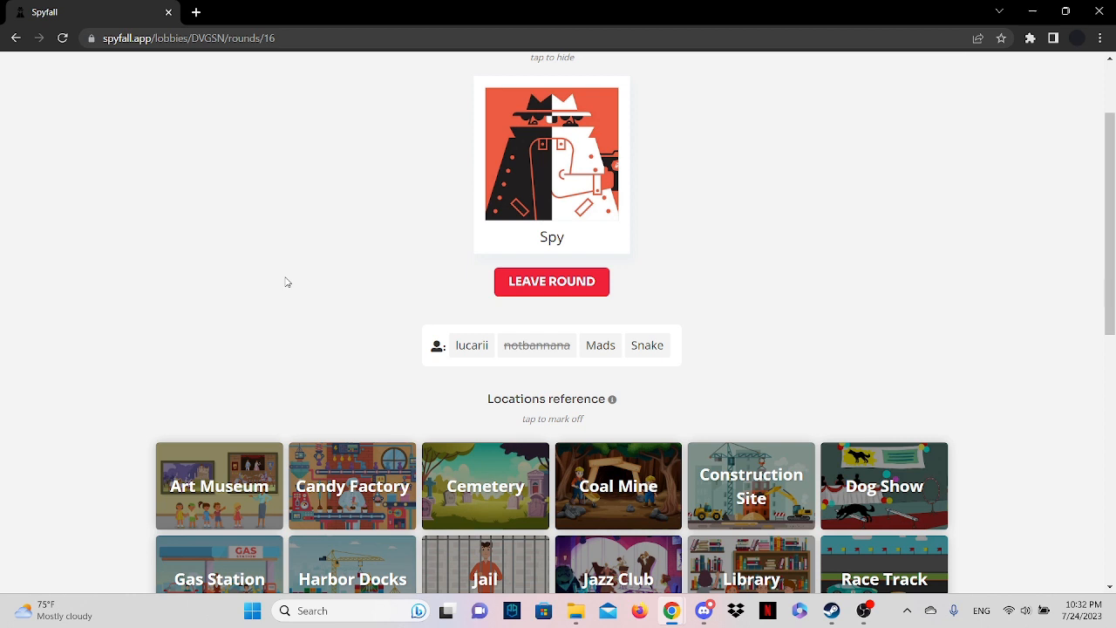